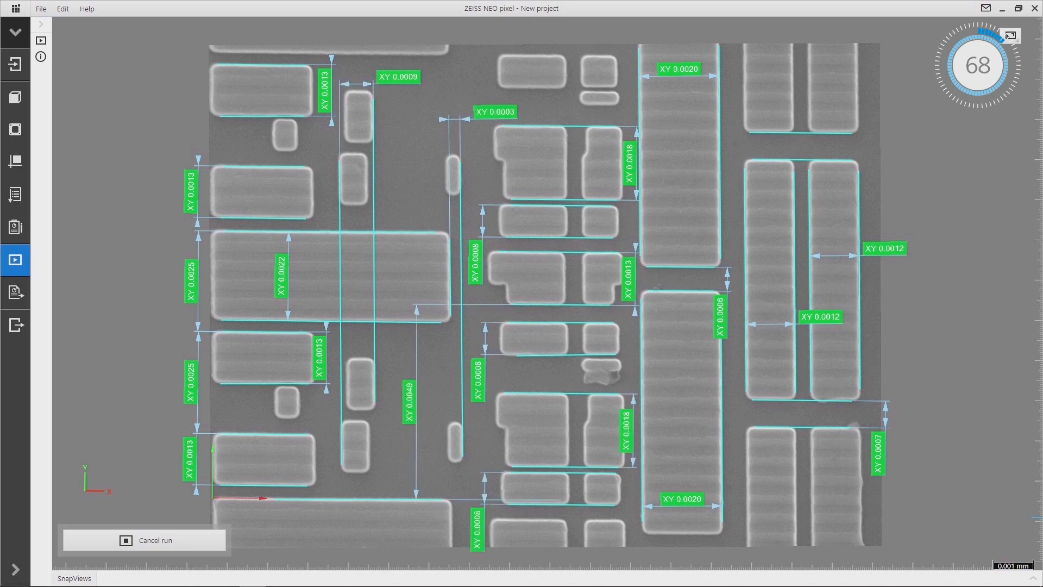
- Switch to the Reports workspace to preview the Standard protocol (1) report
click(15, 227)
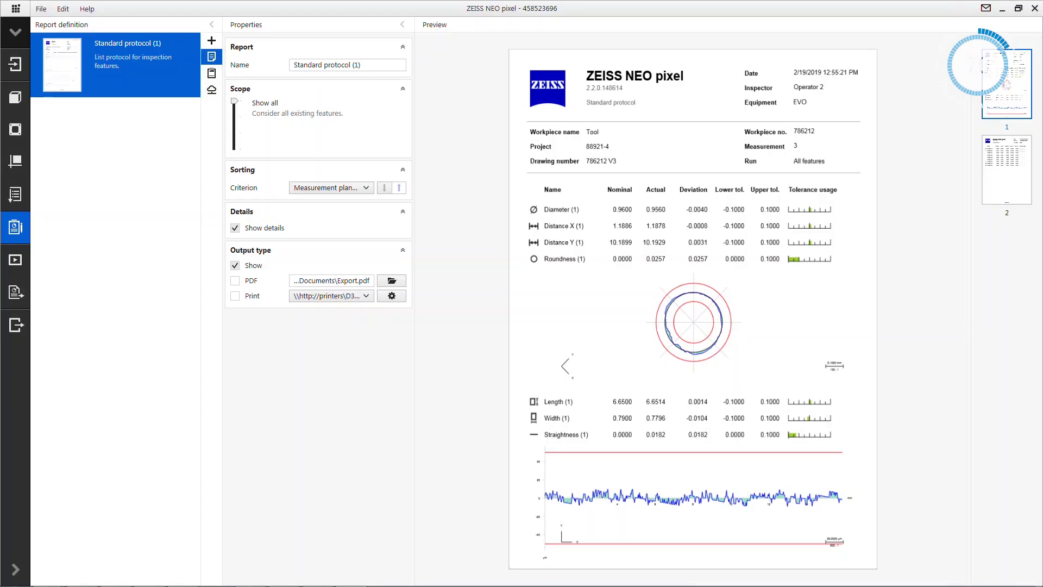